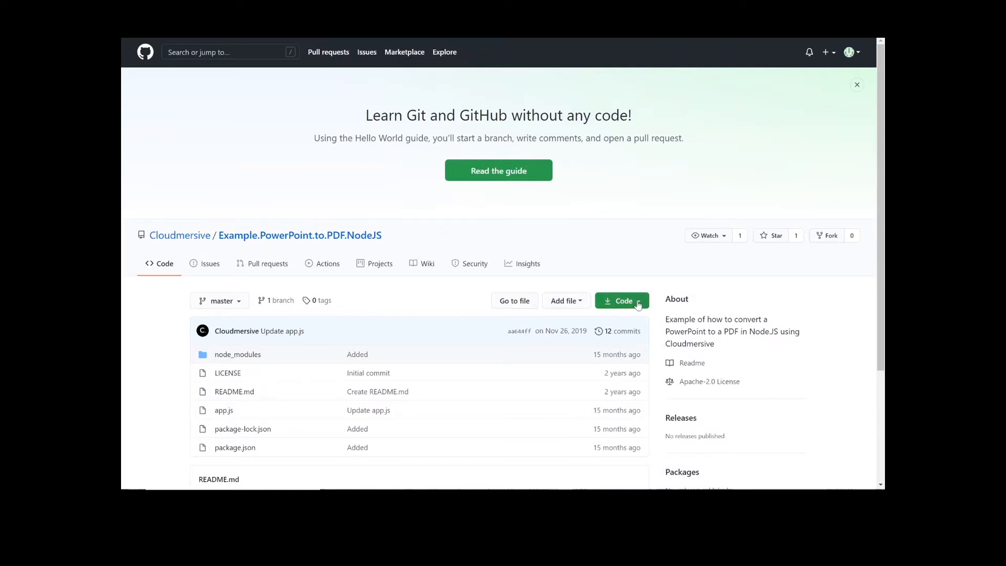
- Hand the Example.PowerPoint.to.PDF.NodeJS repository off to GitHub Desktop via the Code menu
click(621, 301)
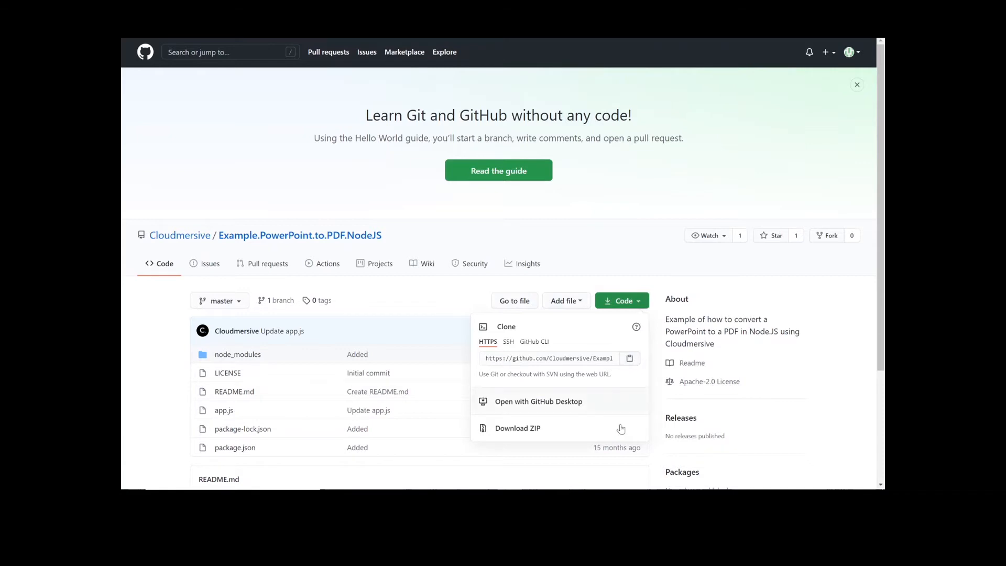
click(538, 401)
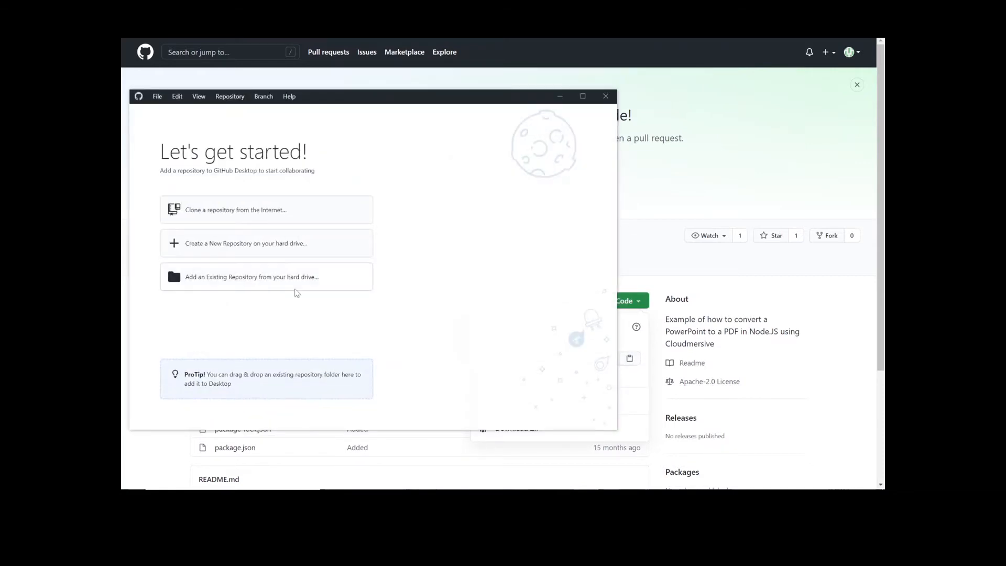
click(234, 210)
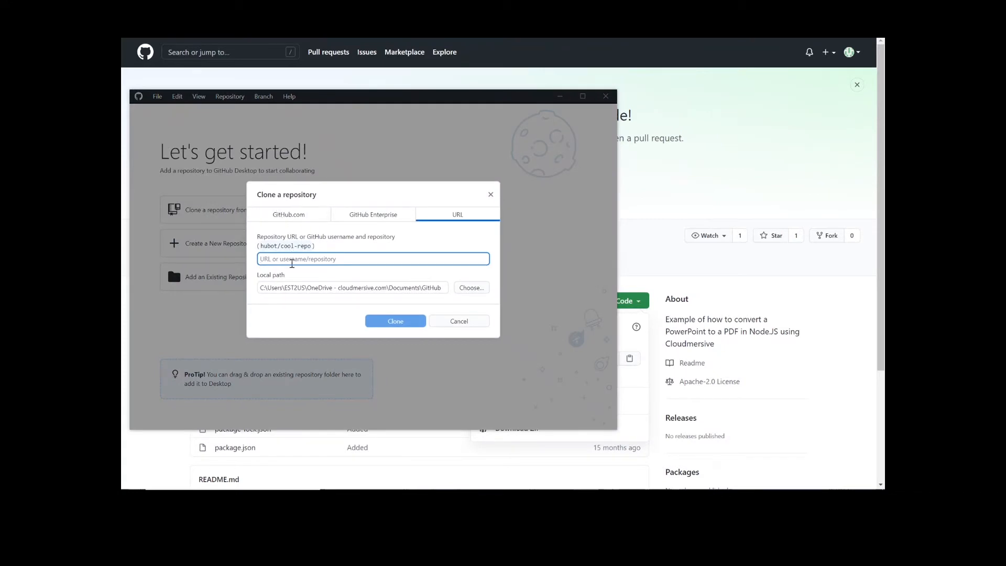
text(https://github.com/Cloudmersive/Example.PowerPoint.to.PDF.NodeJS.git)
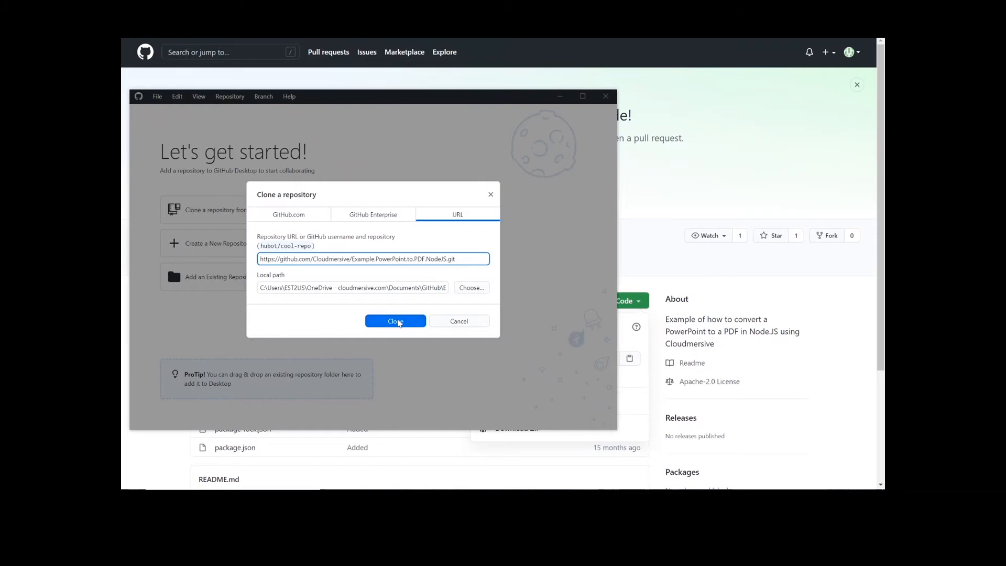
click(395, 321)
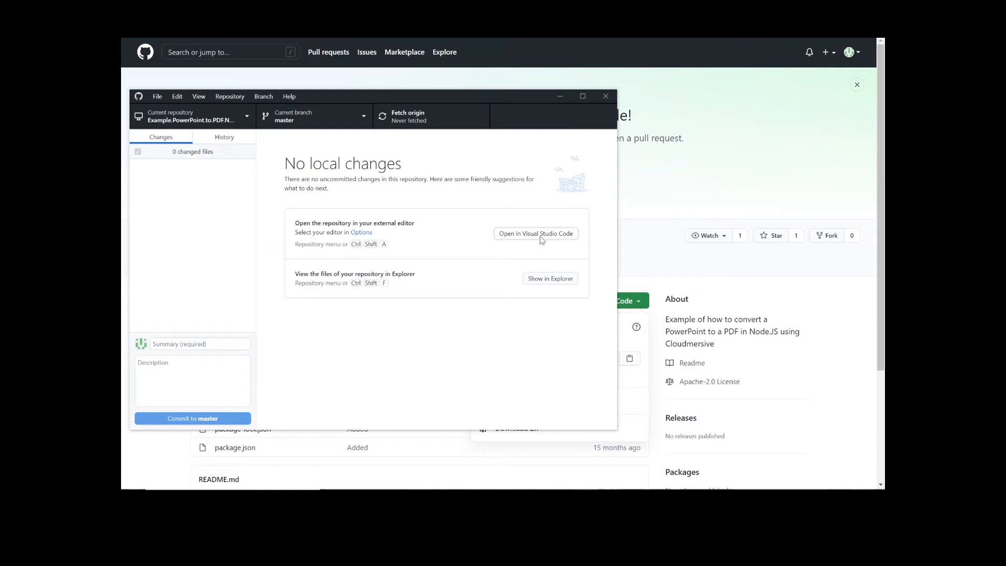
click(536, 233)
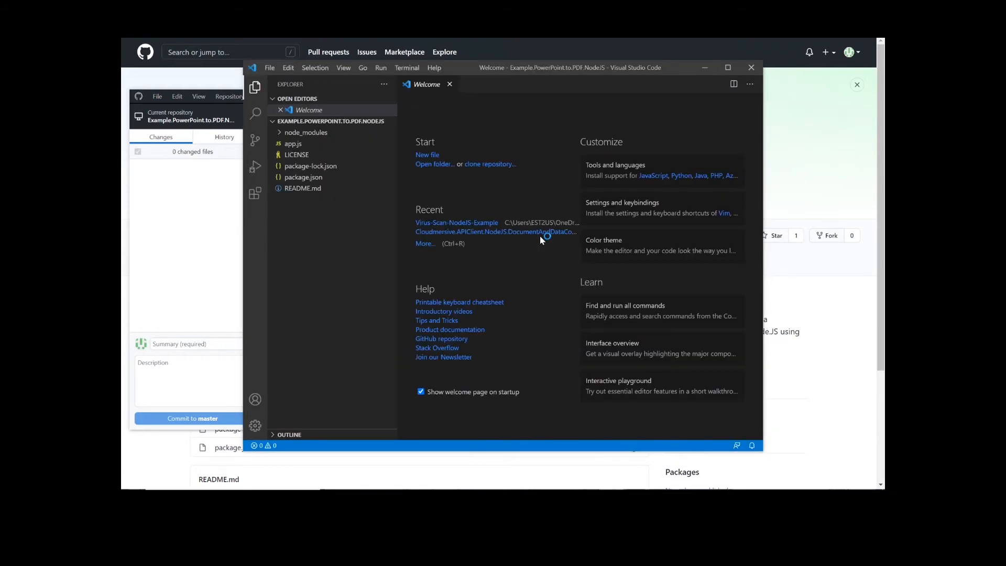
- Maximize the editor and bring up app.js with its YOUR-API-KEY-HERE placeholder
click(728, 67)
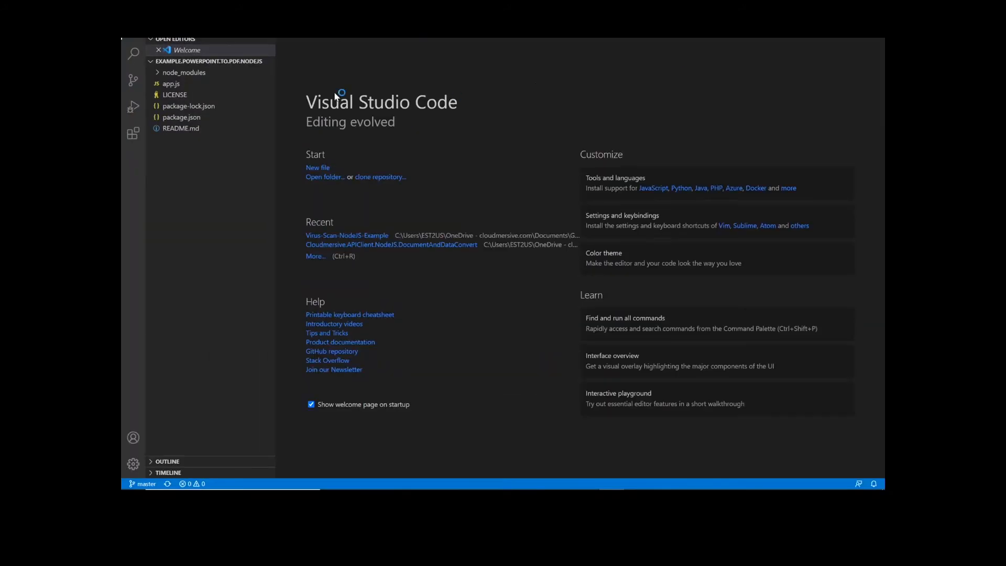
click(171, 84)
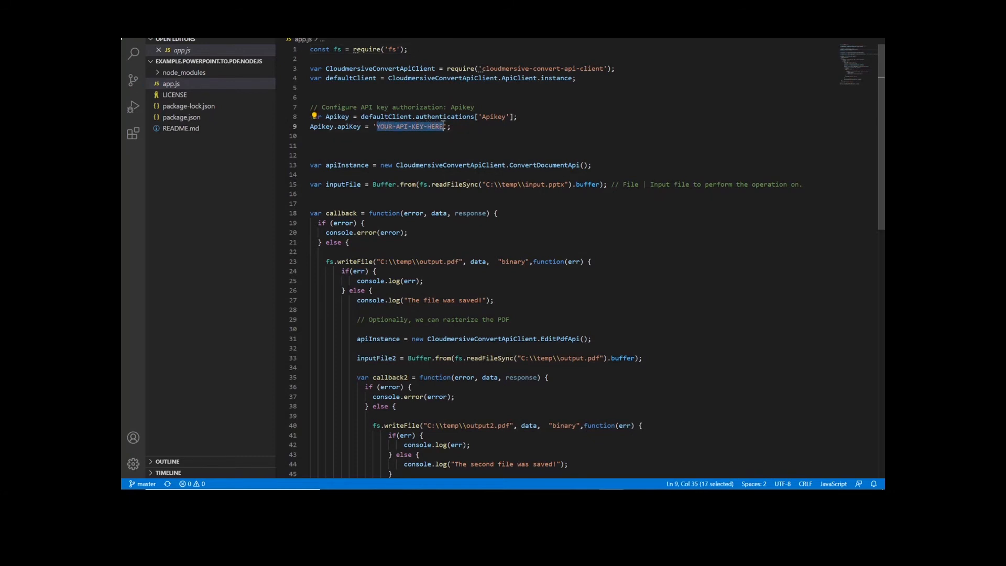
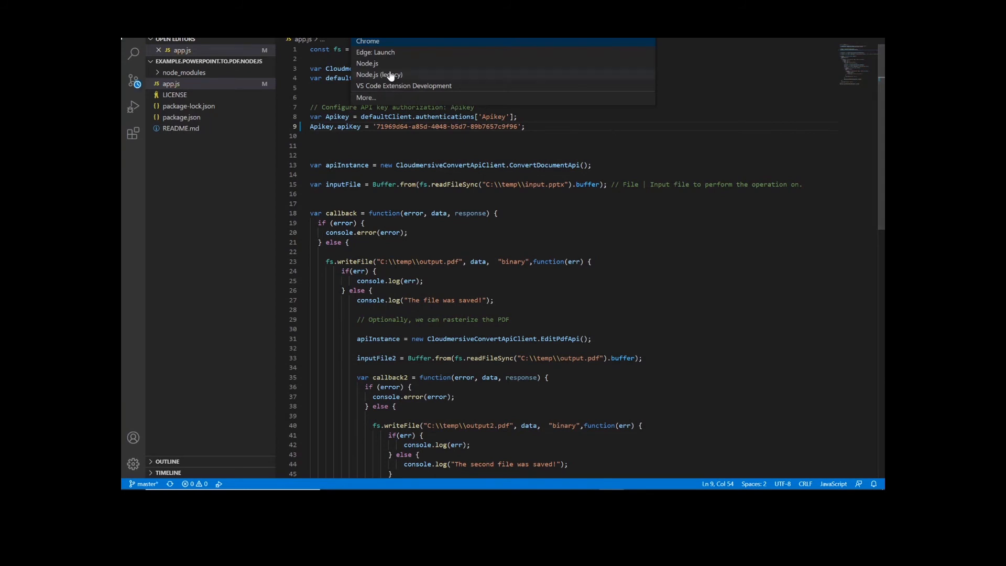
click(367, 63)
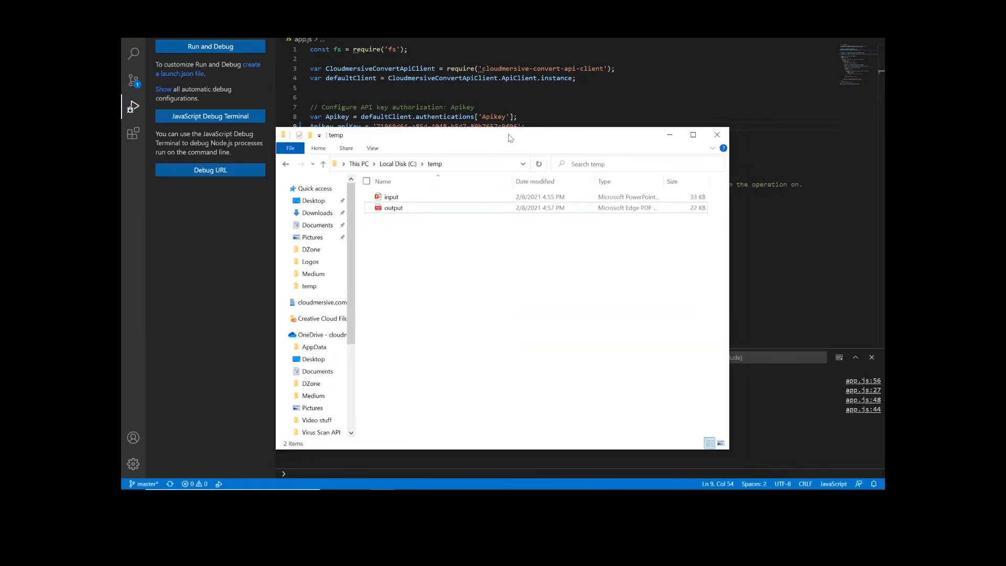
double_click(393, 208)
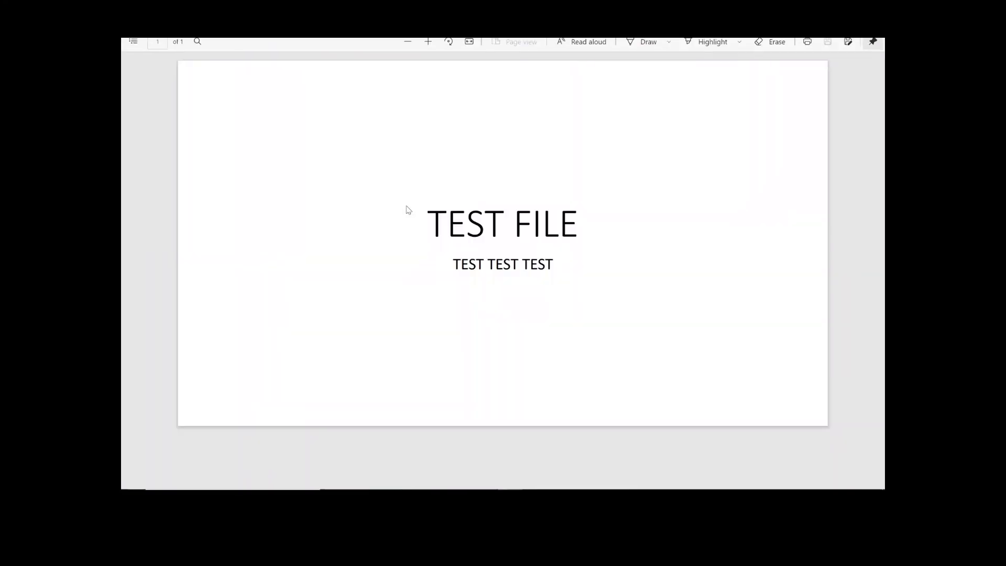